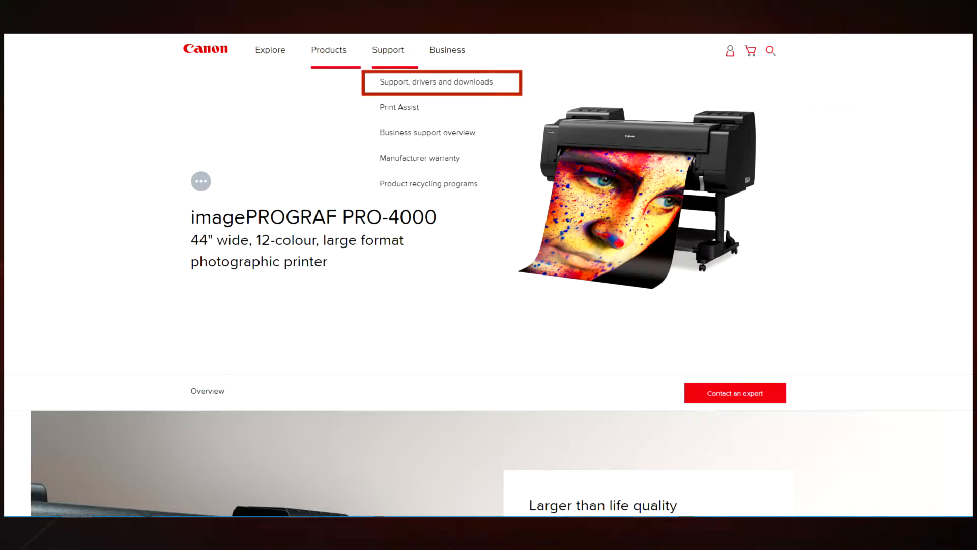
# Reach the PRO-4000 driver and software downloads and continue the Quick Utility Toolbox setup past its Welcome screen
pyautogui.click(441, 82)
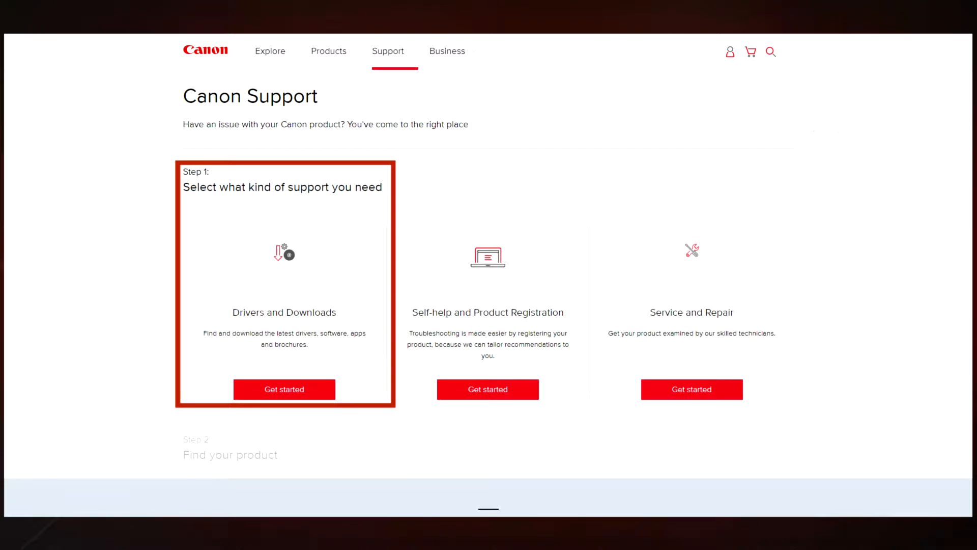
pyautogui.click(284, 389)
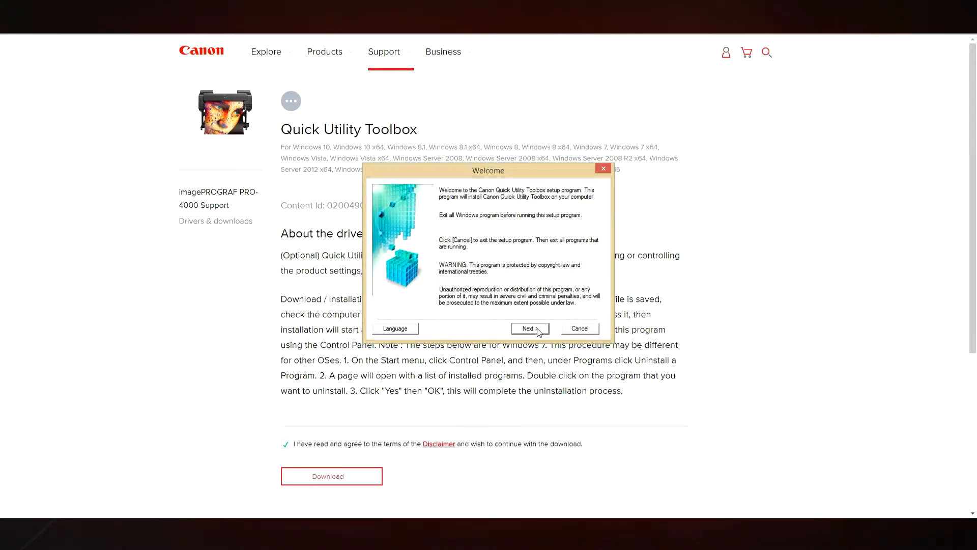
pyautogui.click(529, 329)
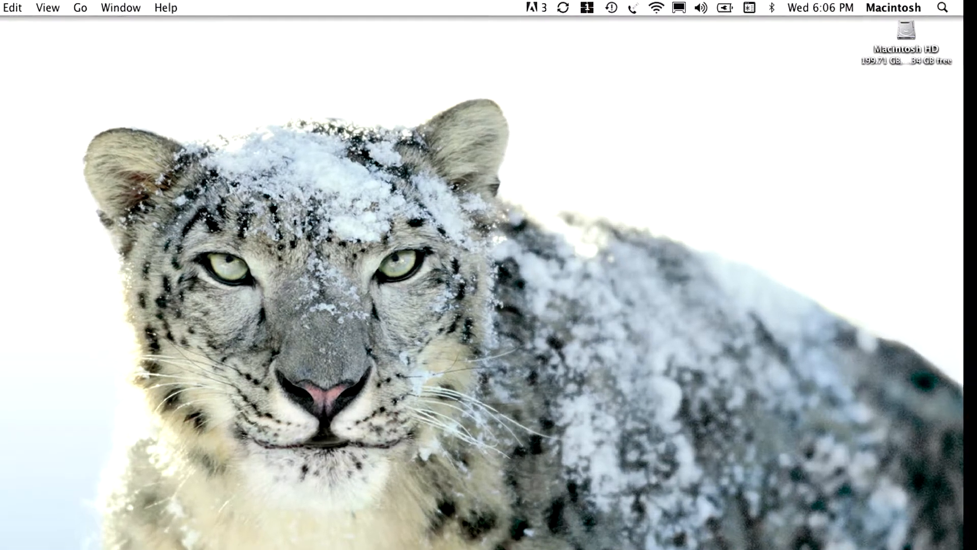
# Search the system for 'quick utility' and launch the Quick Utility Toolbox best match
pyautogui.click(943, 7)
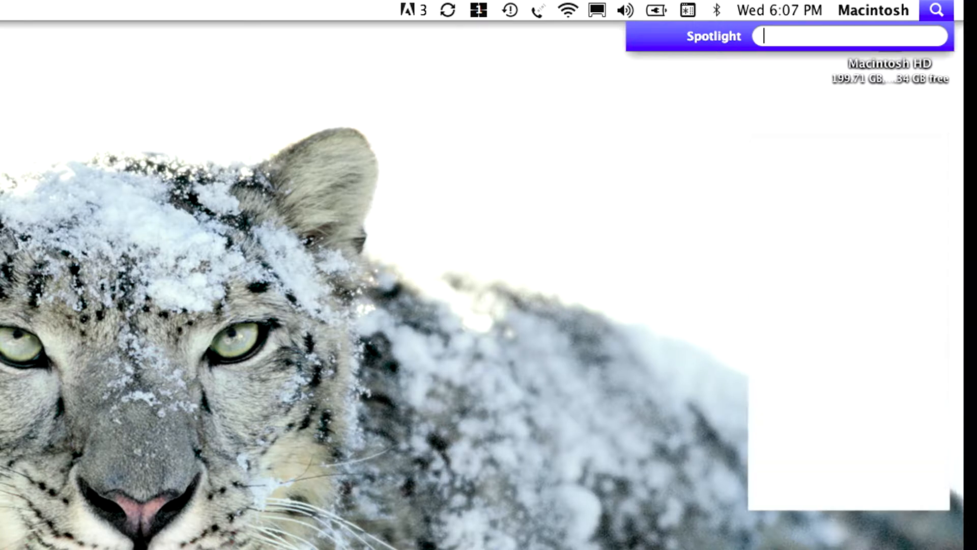
pyautogui.write('quick utility')
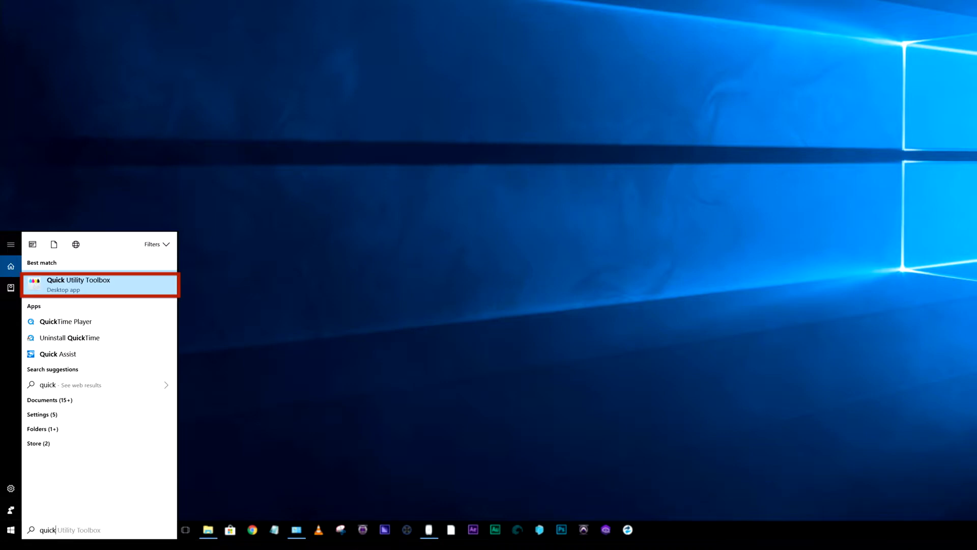
pyautogui.click(100, 284)
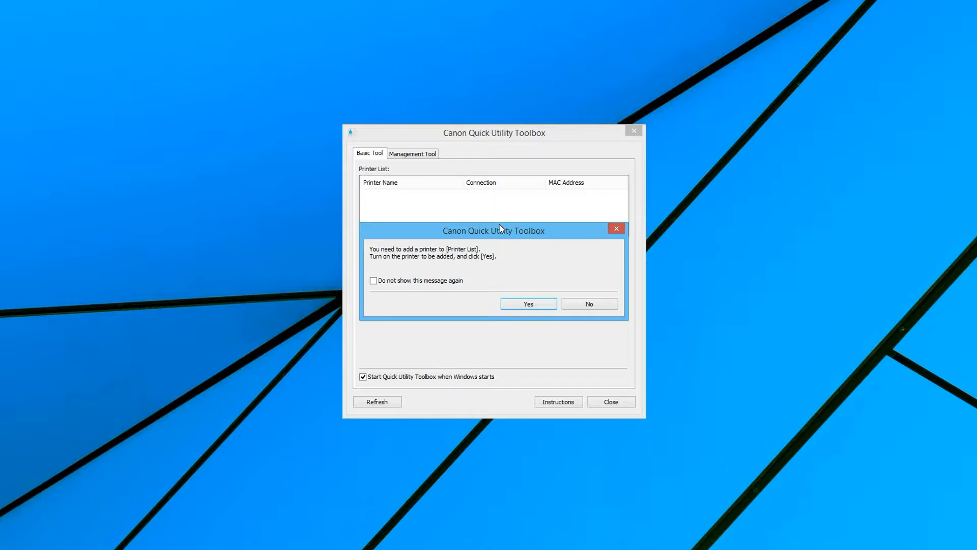
# Let the toolbox search the network for the PRO-4000 and show its Basic Tool functions
pyautogui.click(528, 304)
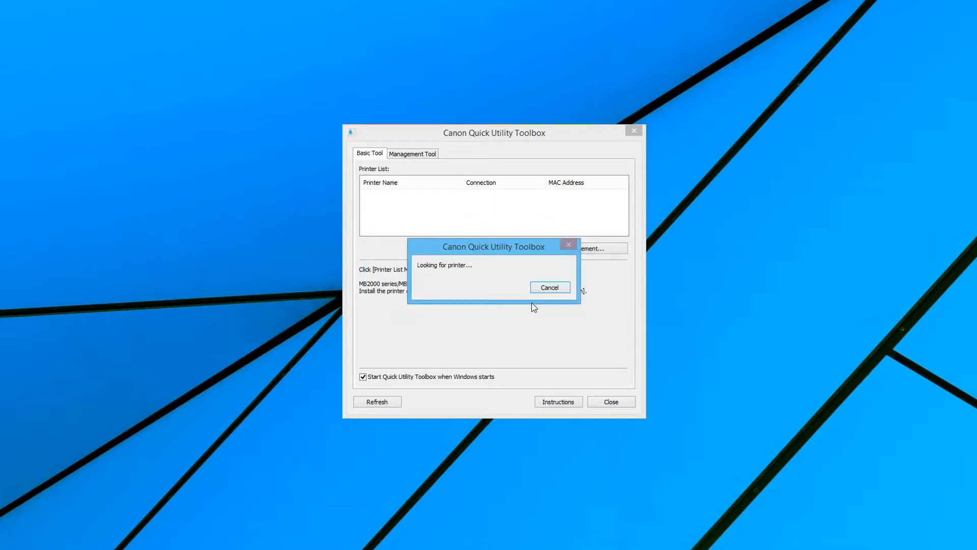
pyautogui.moveTo(625, 342)
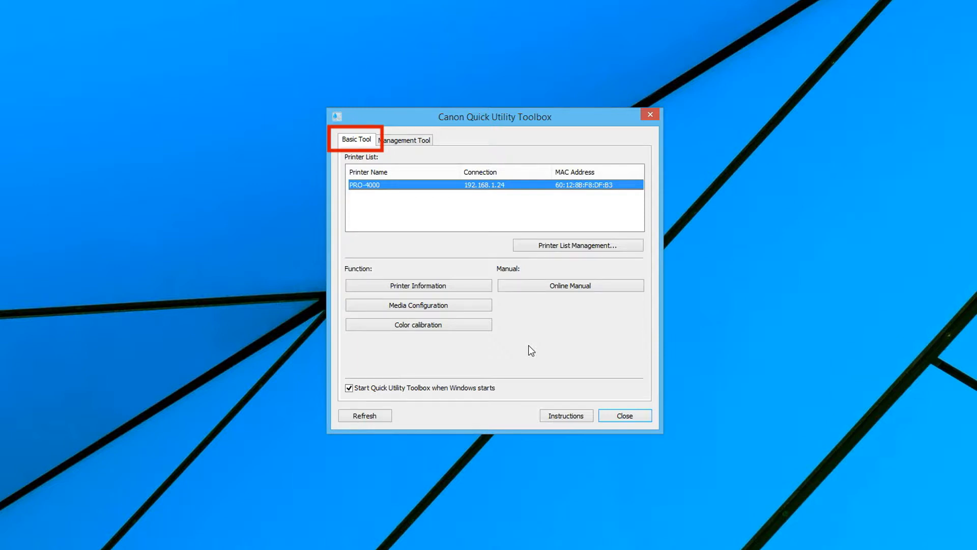
pyautogui.click(404, 140)
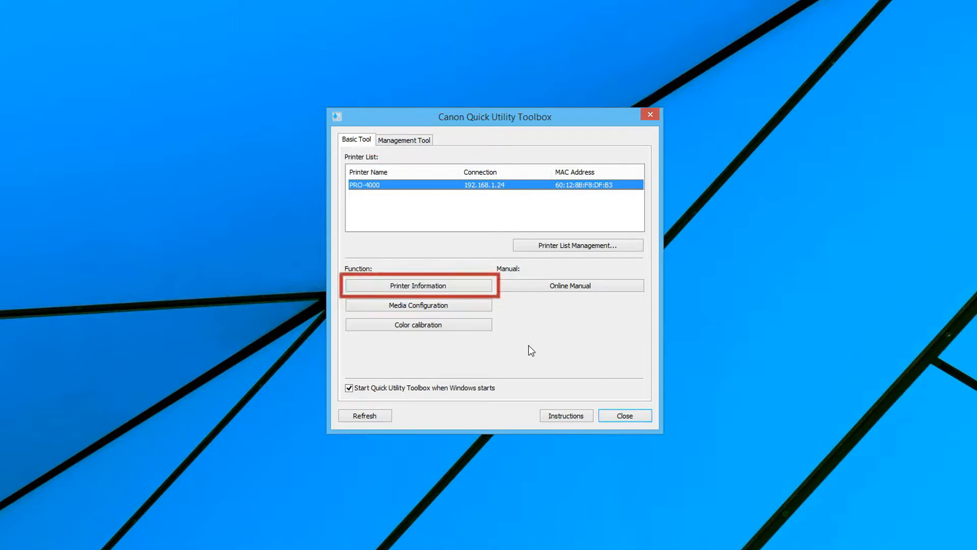
pyautogui.click(419, 305)
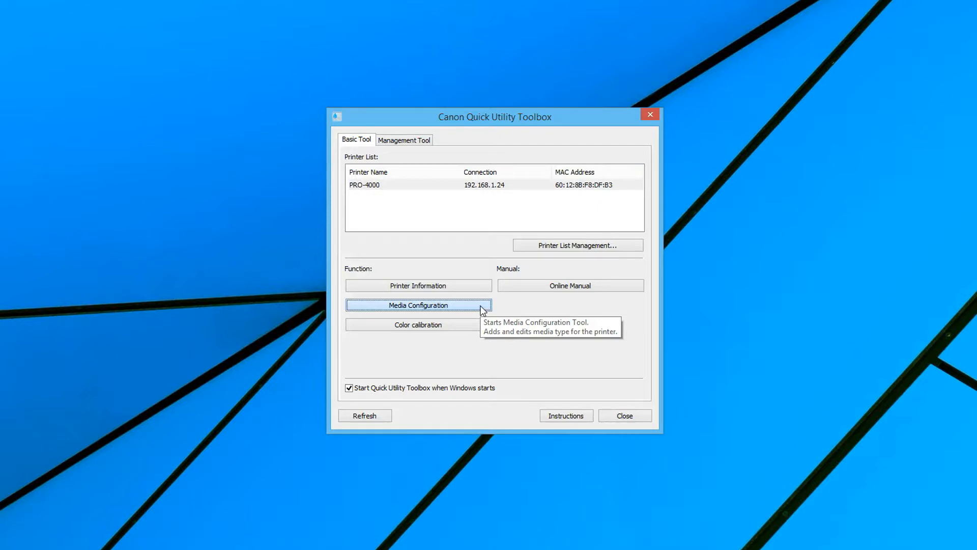
# Copy the Coated Paper entry into Coated Paper-Copy-1 and apply the media edits to the PRO-4000
pyautogui.click(417, 304)
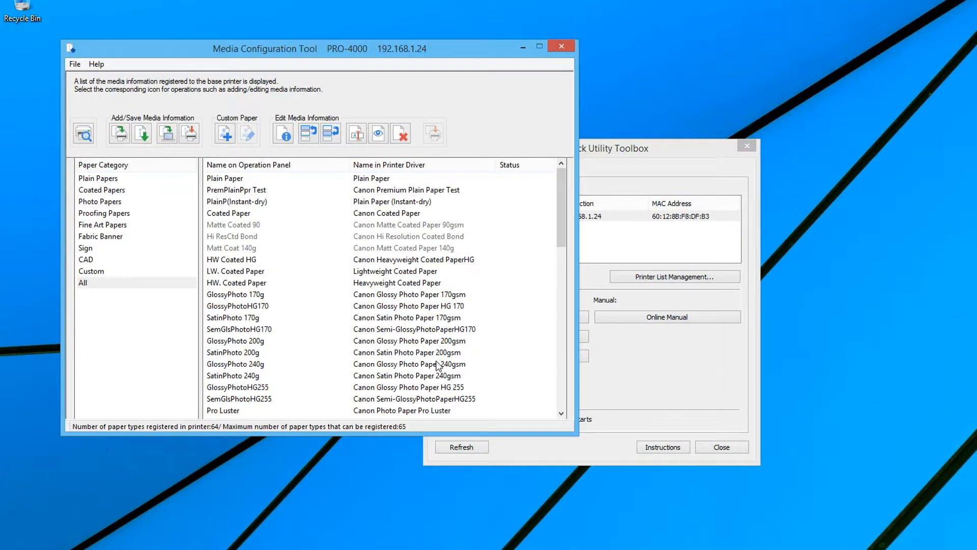
pyautogui.moveTo(267, 243)
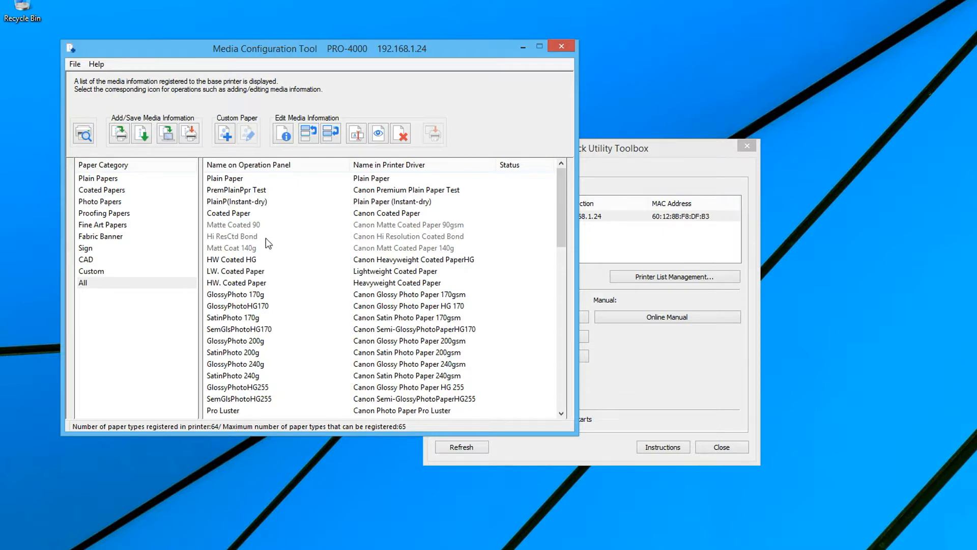
pyautogui.click(228, 213)
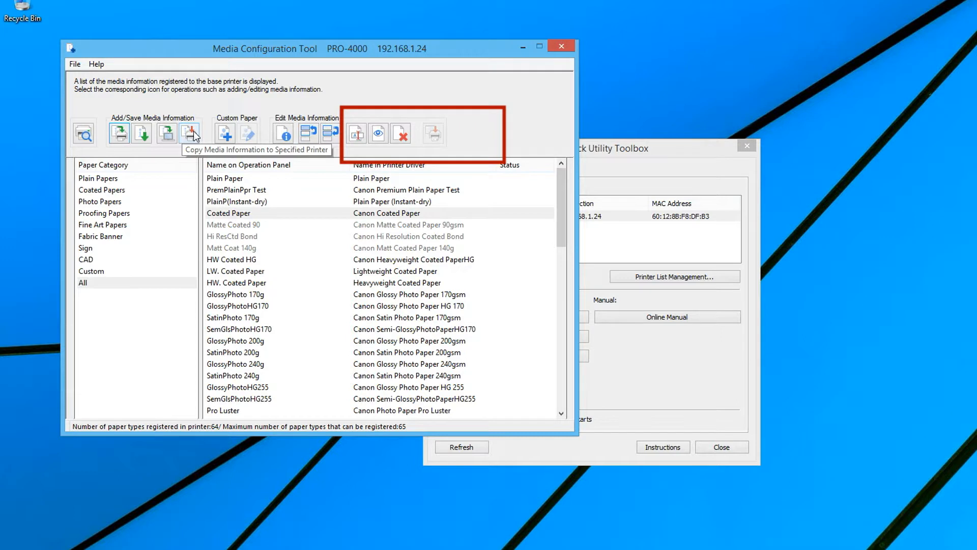
pyautogui.click(356, 132)
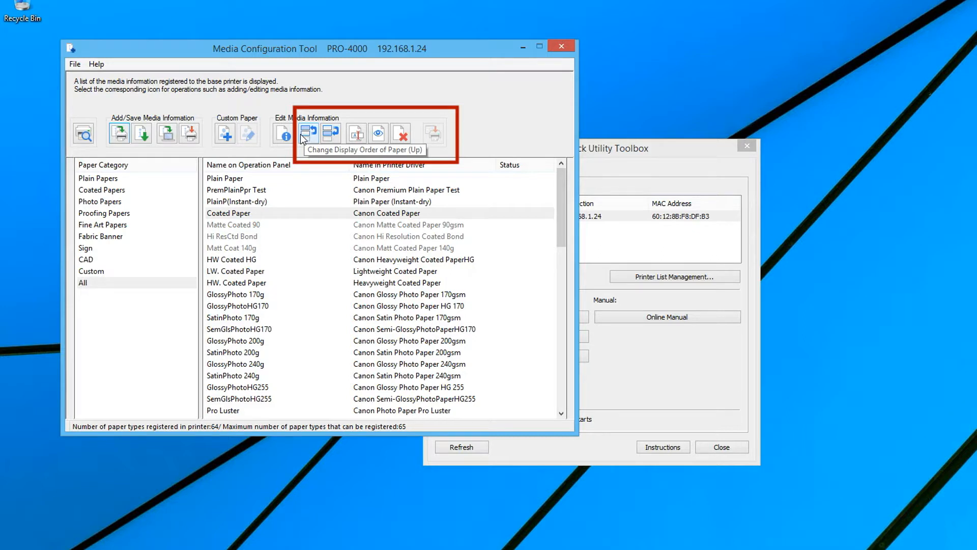
pyautogui.moveTo(330, 133)
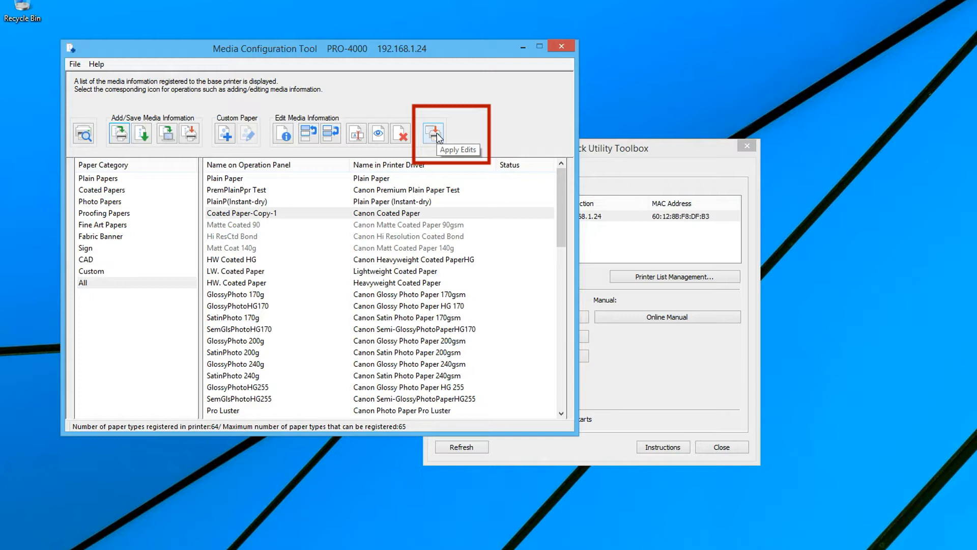
pyautogui.click(433, 132)
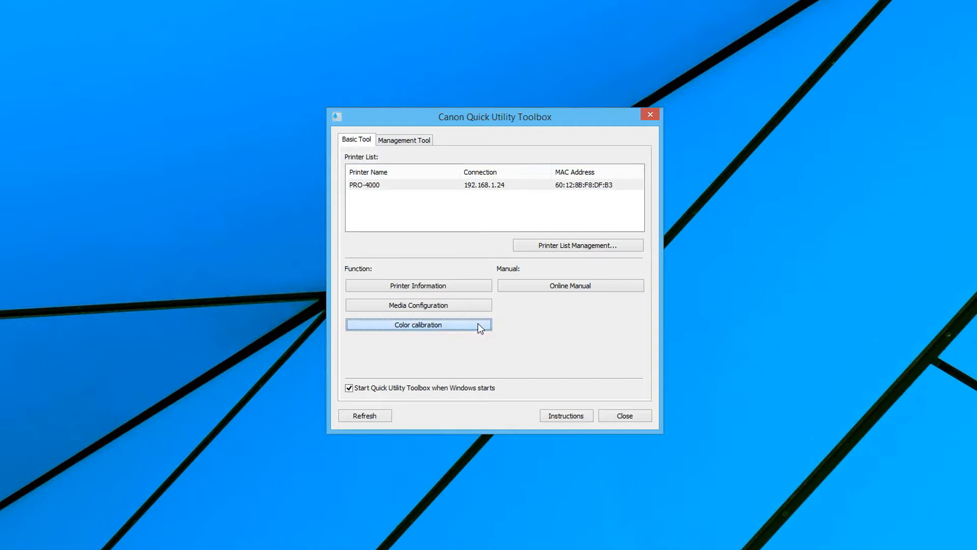
pyautogui.click(418, 325)
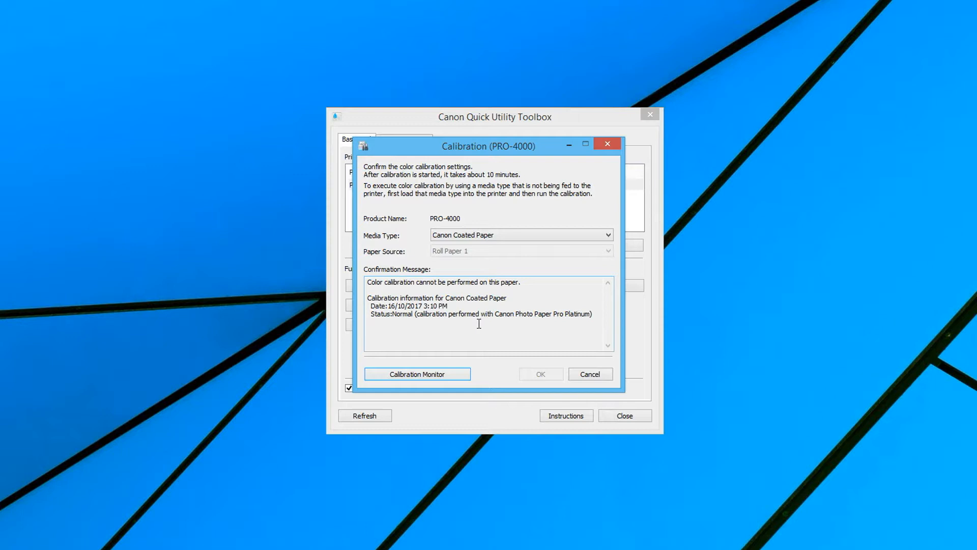
pyautogui.click(590, 374)
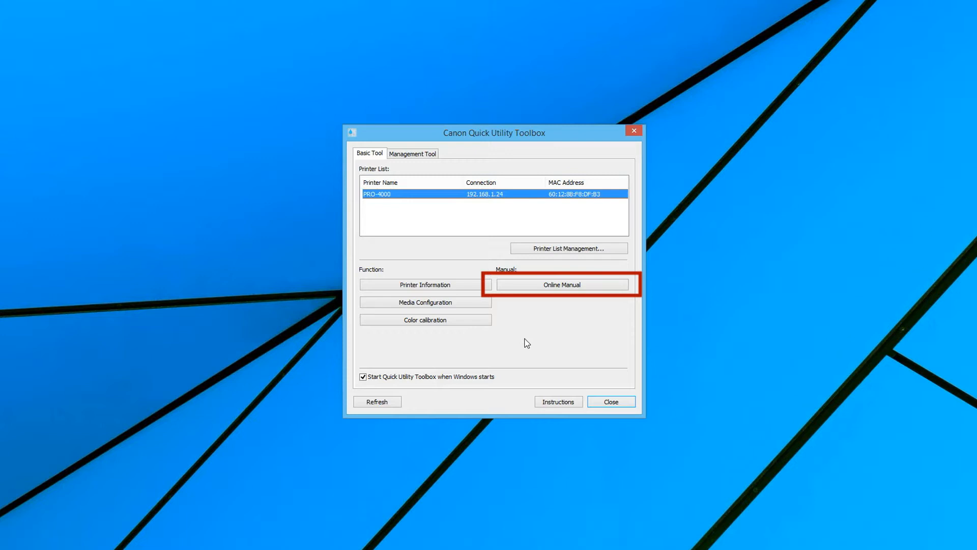
pyautogui.click(560, 284)
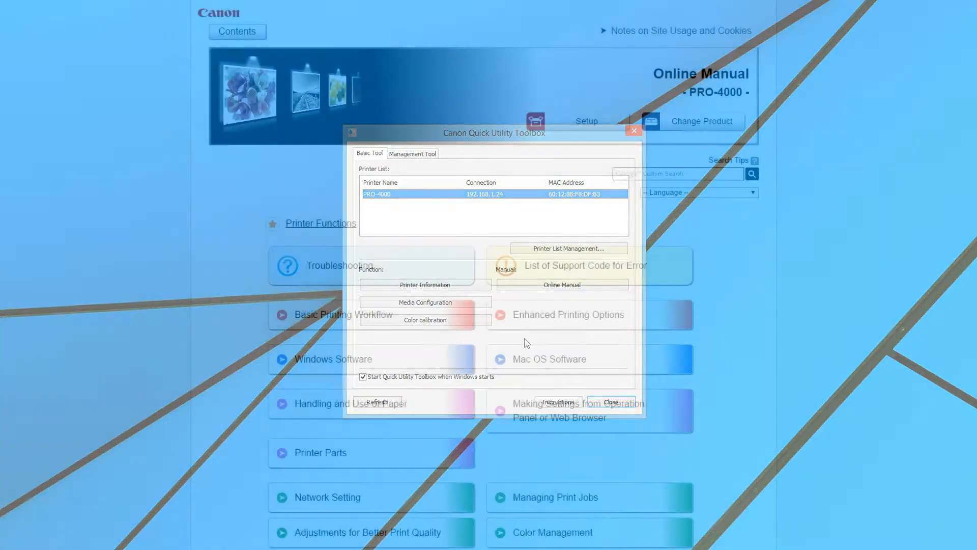
pyautogui.click(610, 402)
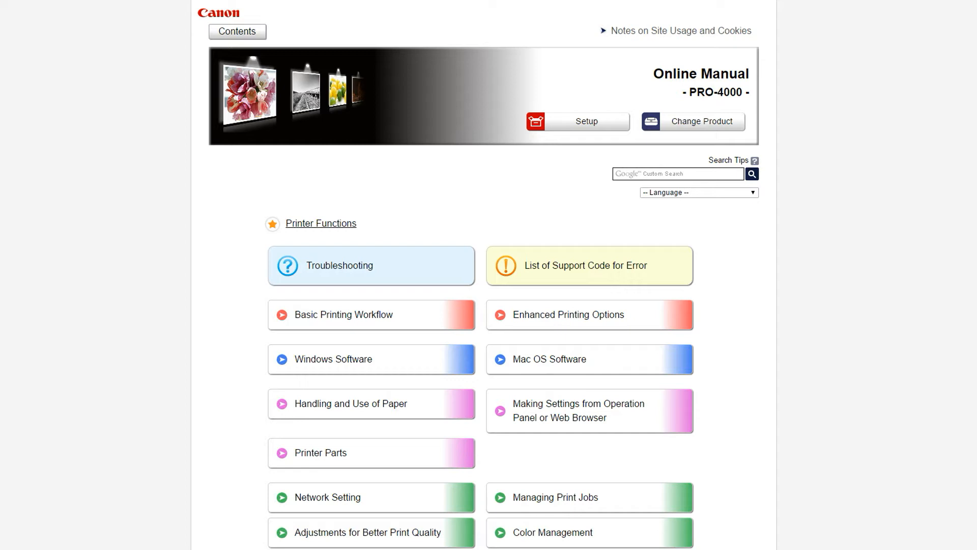
pyautogui.moveTo(555, 275)
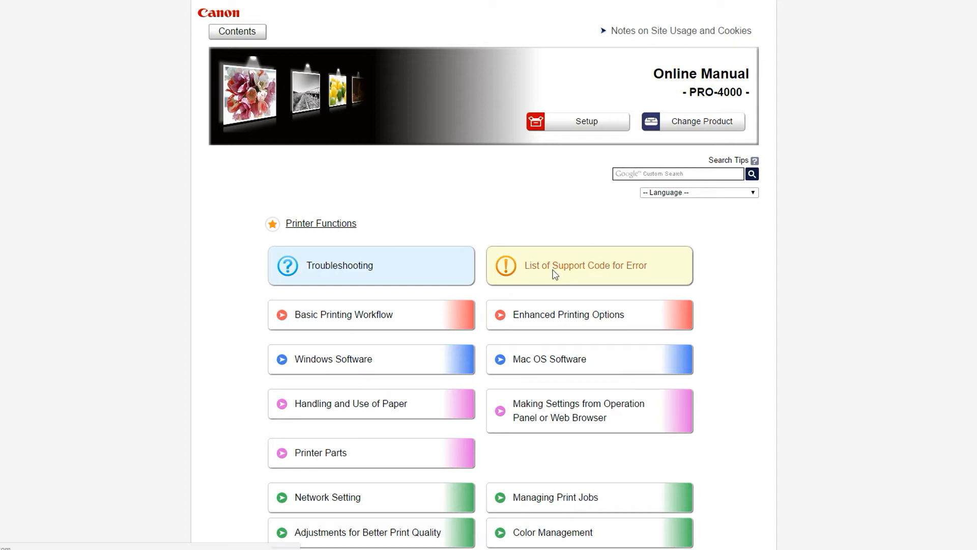
pyautogui.click(585, 264)
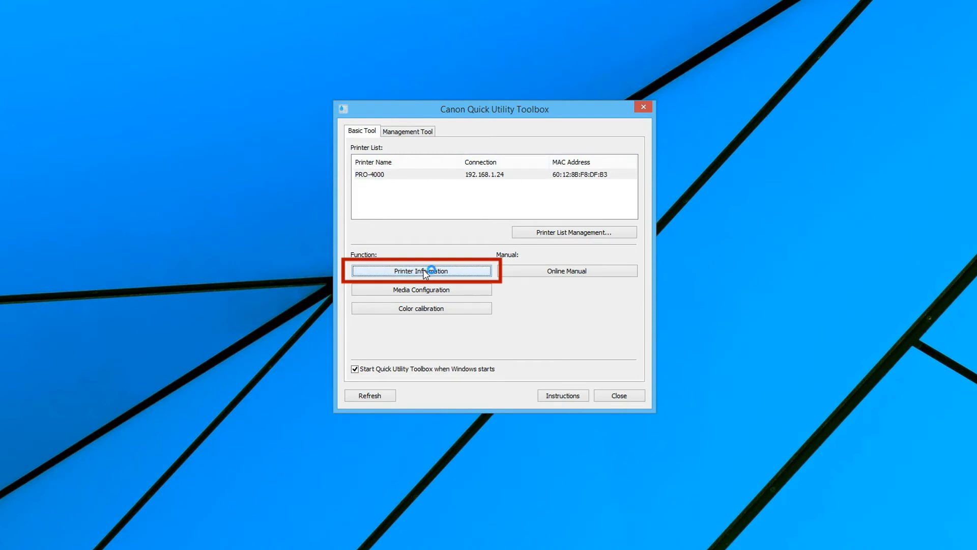
# Check the PRO-4000's ink levels and loaded roll paper in Remote UI's Printer Information page
pyautogui.click(420, 271)
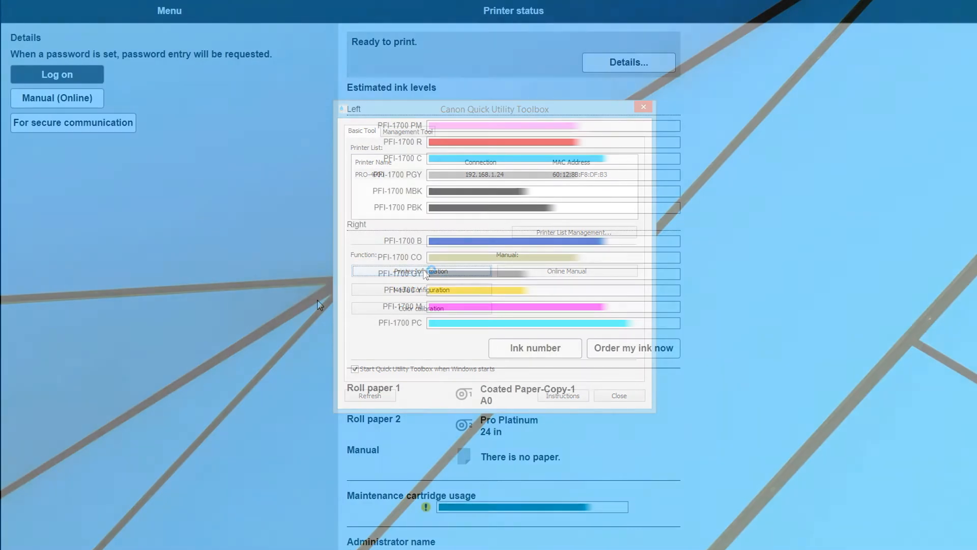
pyautogui.click(642, 107)
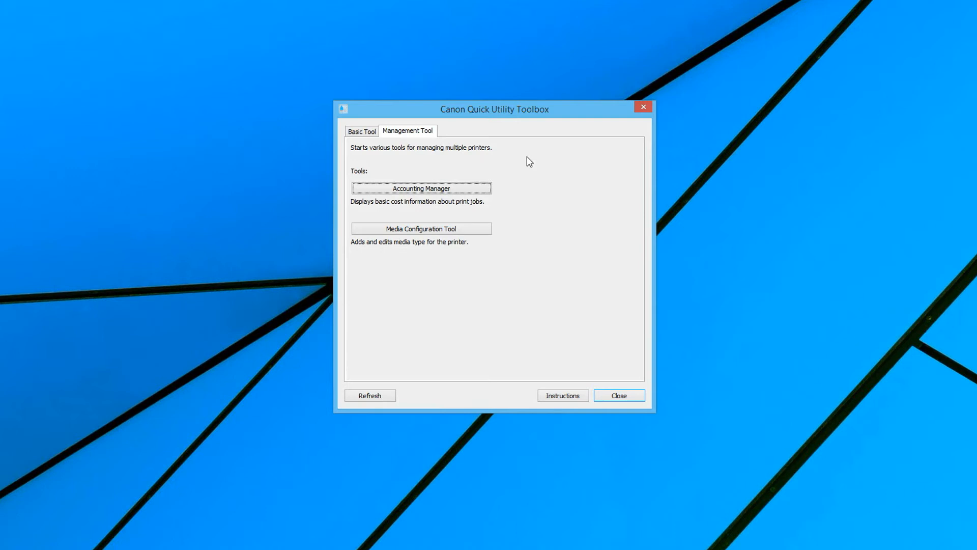
# From the Management Tool list, show the PRO-4000 job cost log with media and ink usage
pyautogui.click(421, 228)
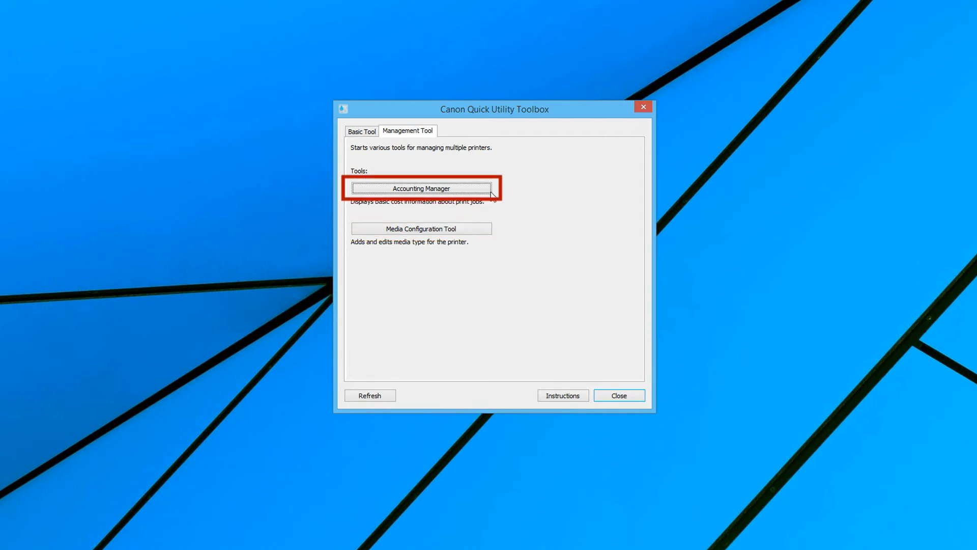
pyautogui.click(422, 189)
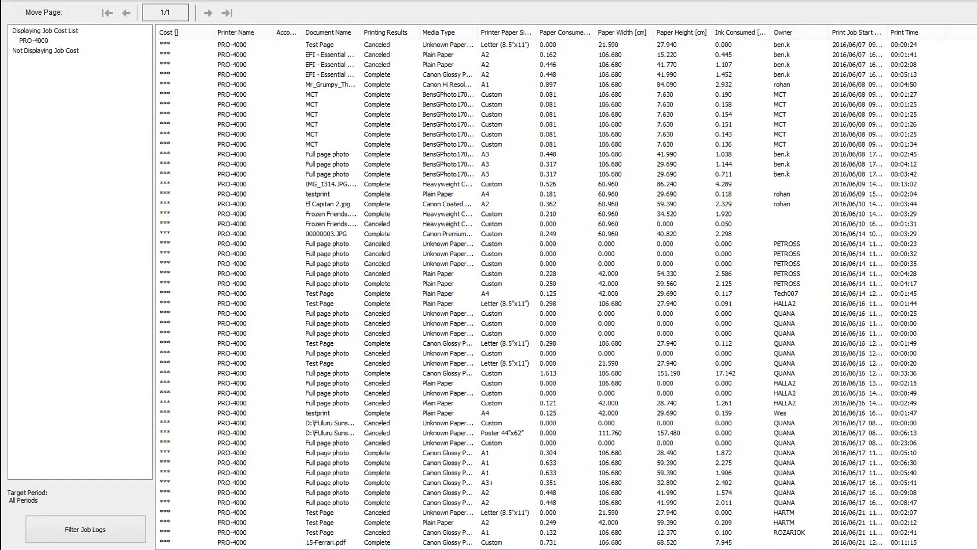
pyautogui.moveTo(970, 244)
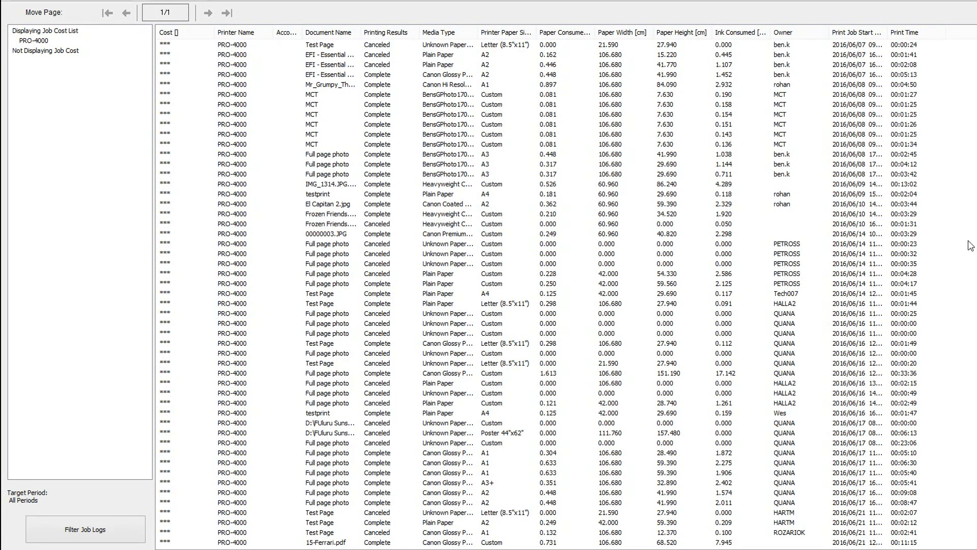